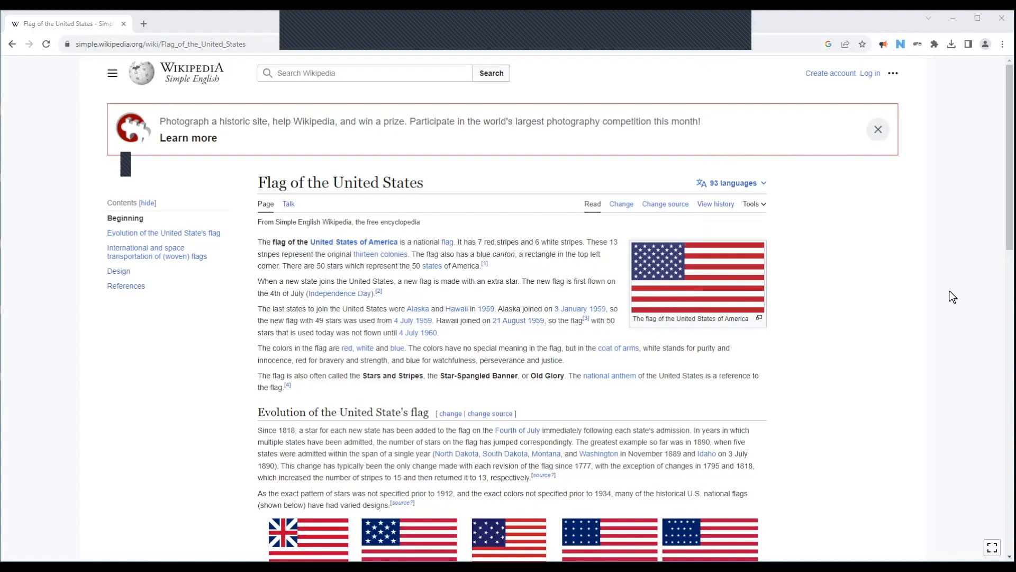
pyautogui.moveTo(907, 181)
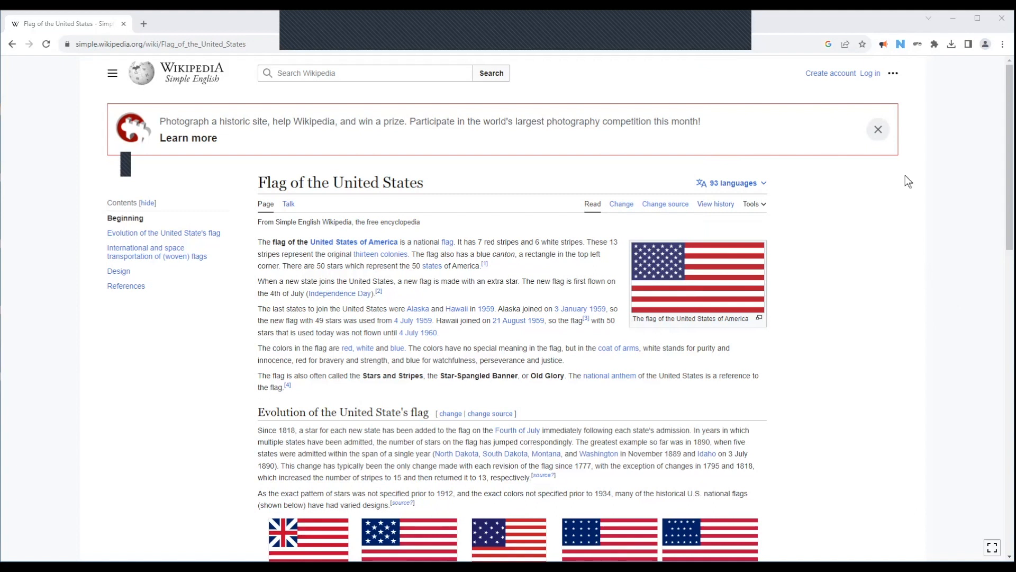
pyautogui.moveTo(886, 55)
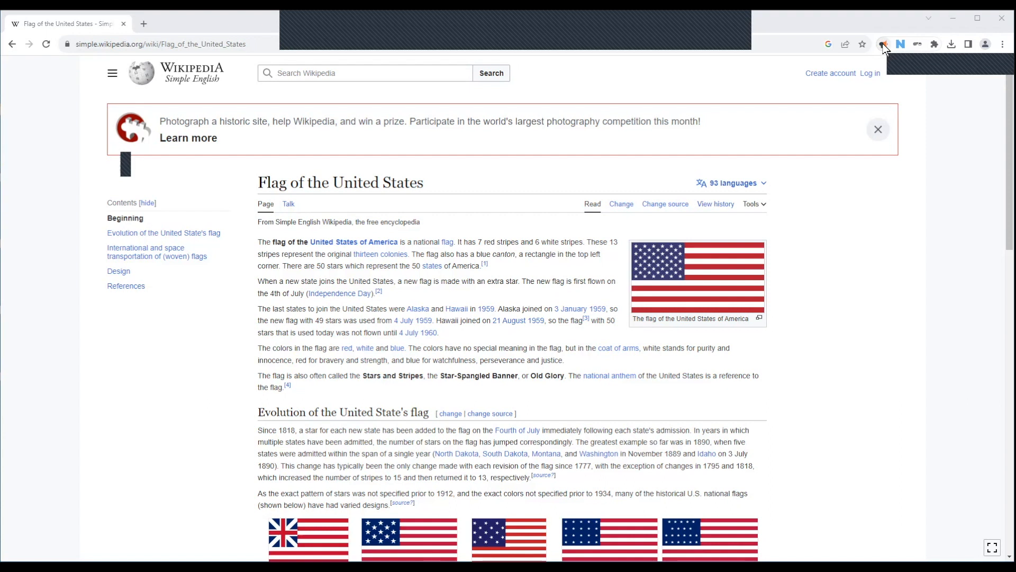
# Step: Start Read Aloud on the US flag article, then pause after the opening lines
pyautogui.click(883, 44)
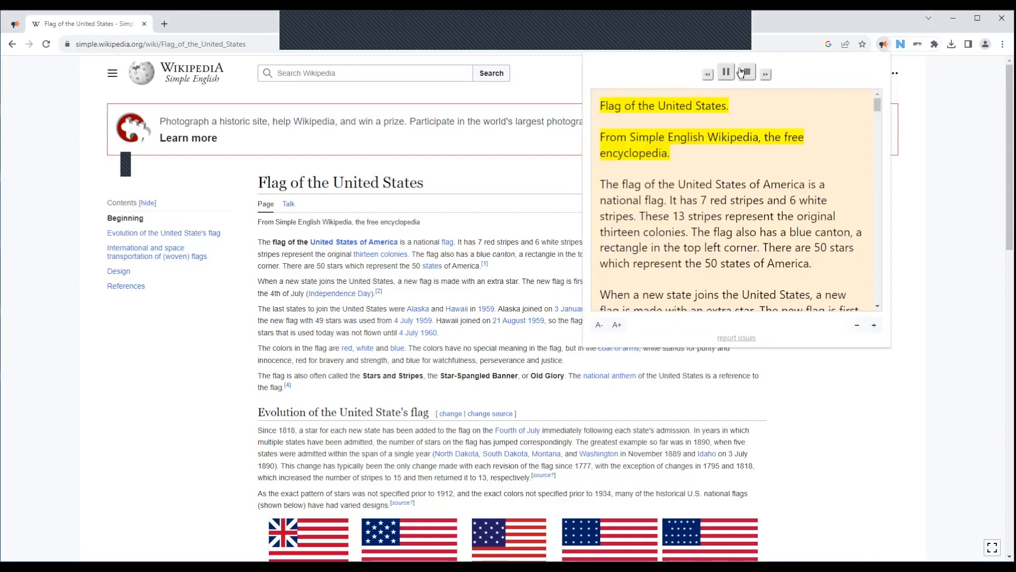
pyautogui.click(725, 72)
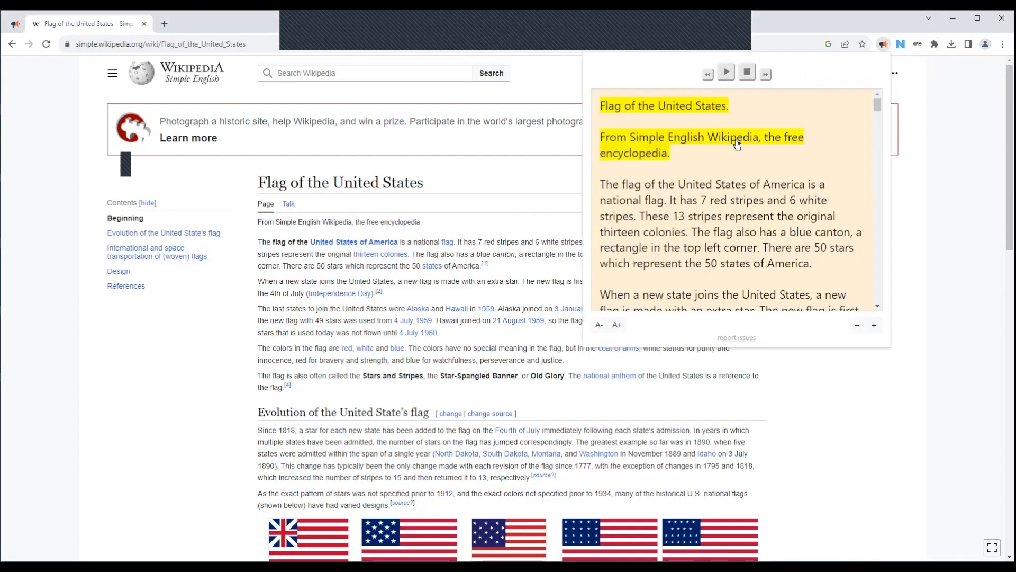
pyautogui.moveTo(740, 174)
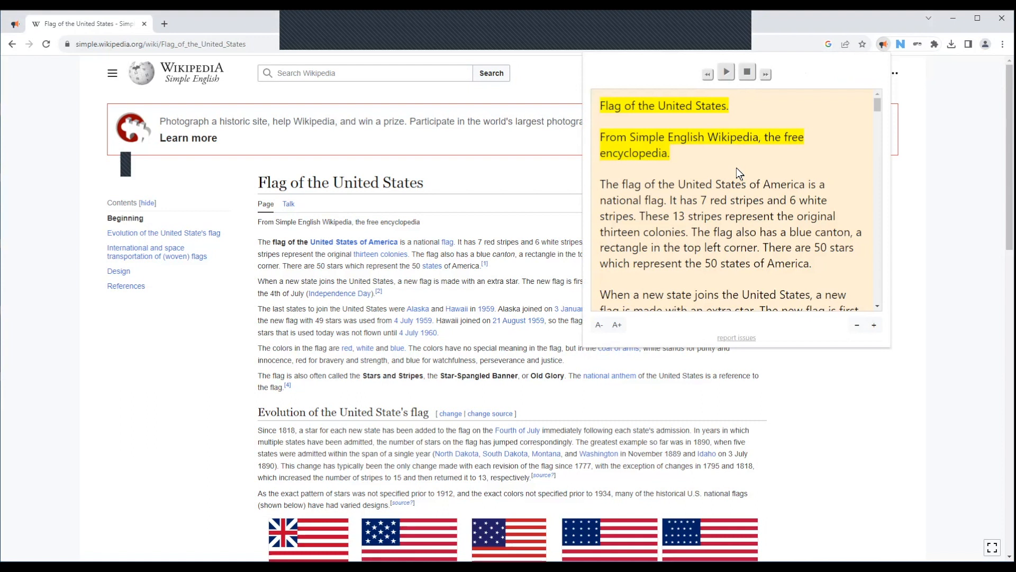
pyautogui.moveTo(695, 329)
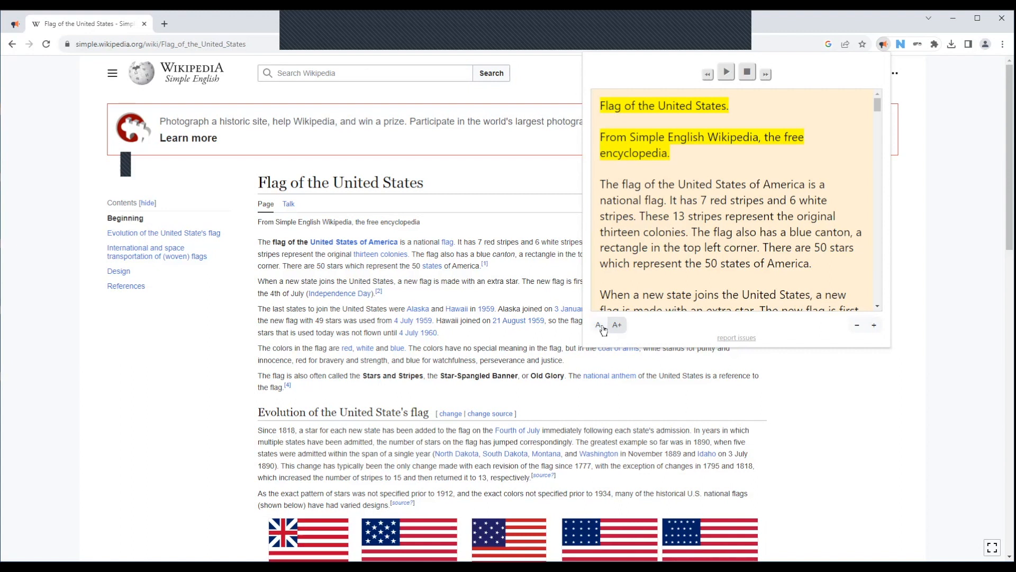
pyautogui.click(598, 325)
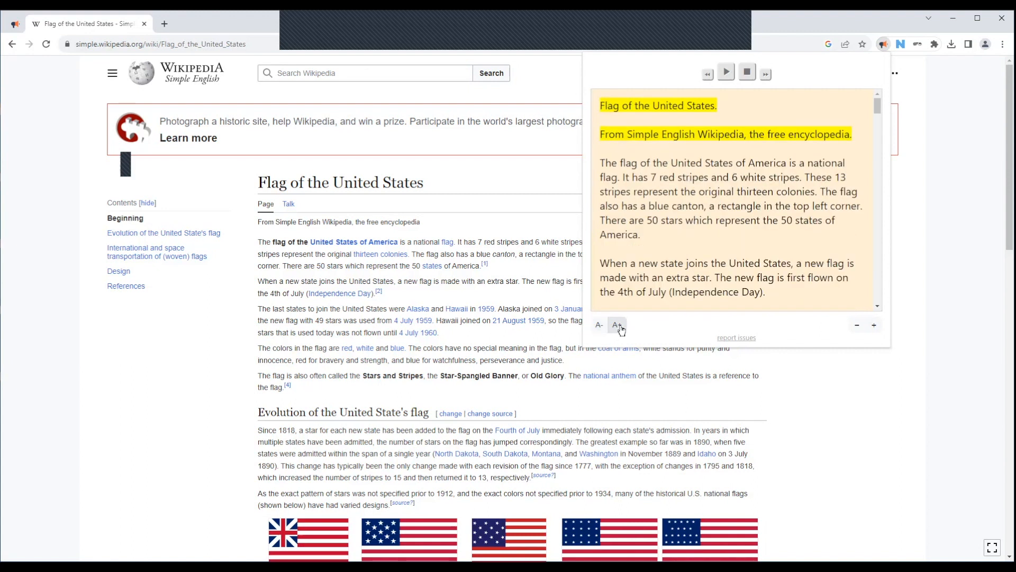
pyautogui.click(616, 325)
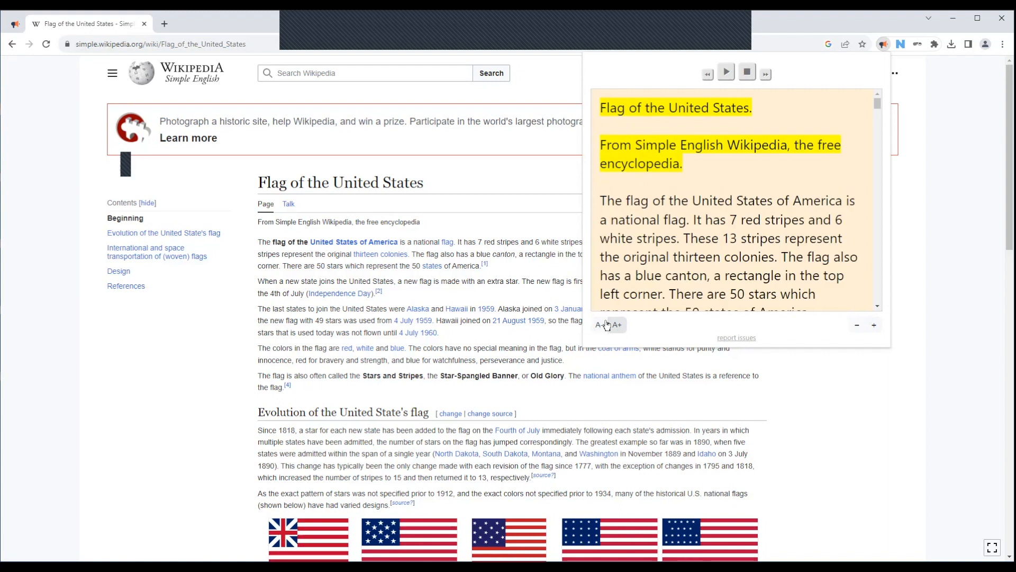
pyautogui.click(598, 324)
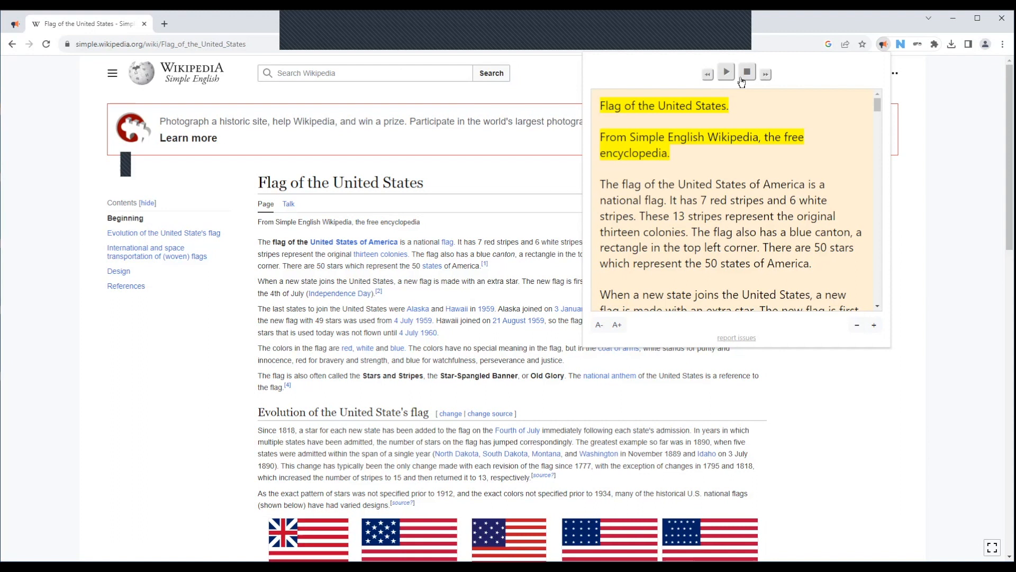
pyautogui.moveTo(721, 76)
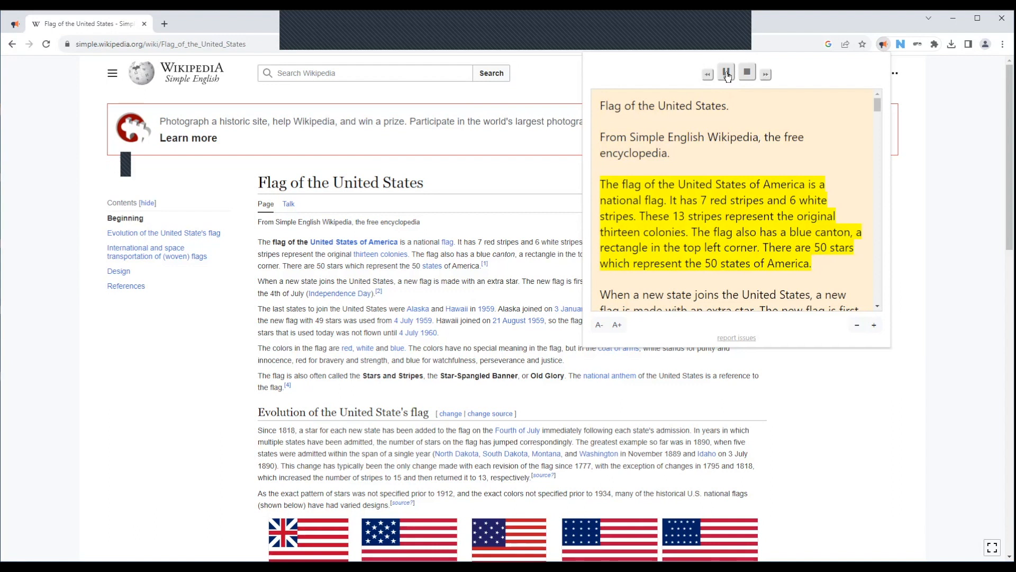
pyautogui.click(725, 73)
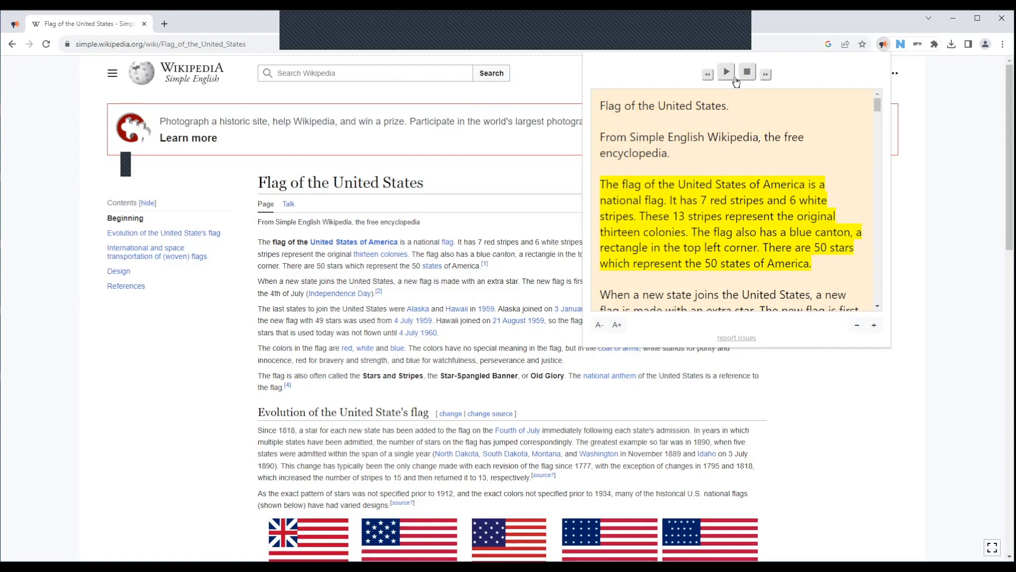
pyautogui.moveTo(809, 101)
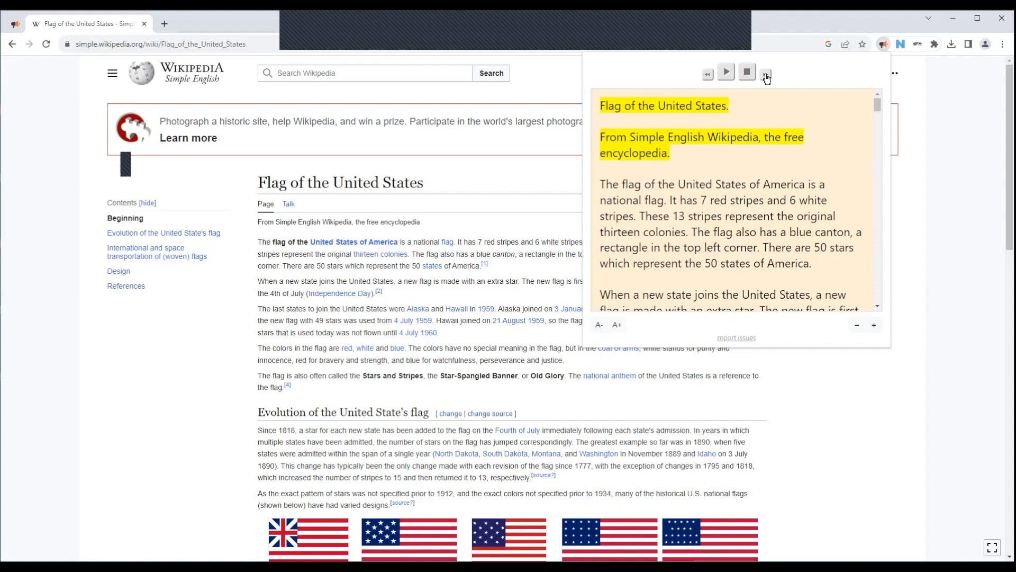
# Step: Skip ahead to the flag colours paragraph, play it briefly, then pause
pyautogui.click(765, 73)
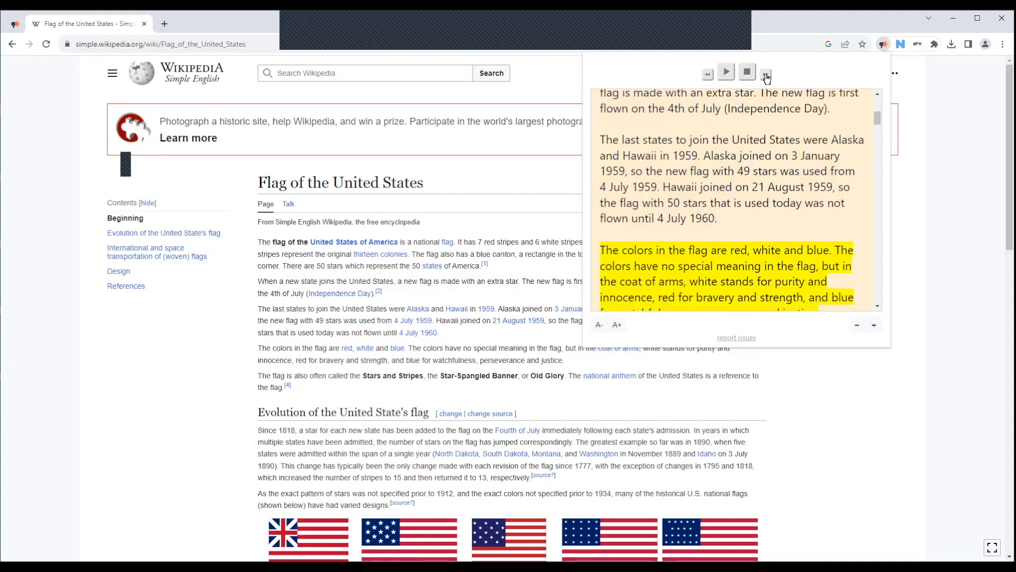
pyautogui.click(724, 72)
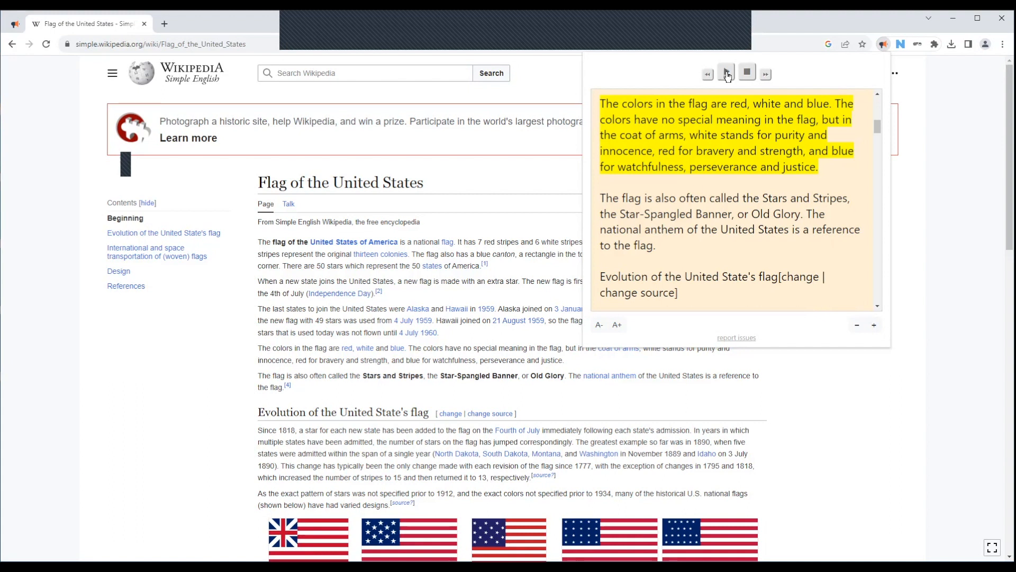
pyautogui.click(725, 73)
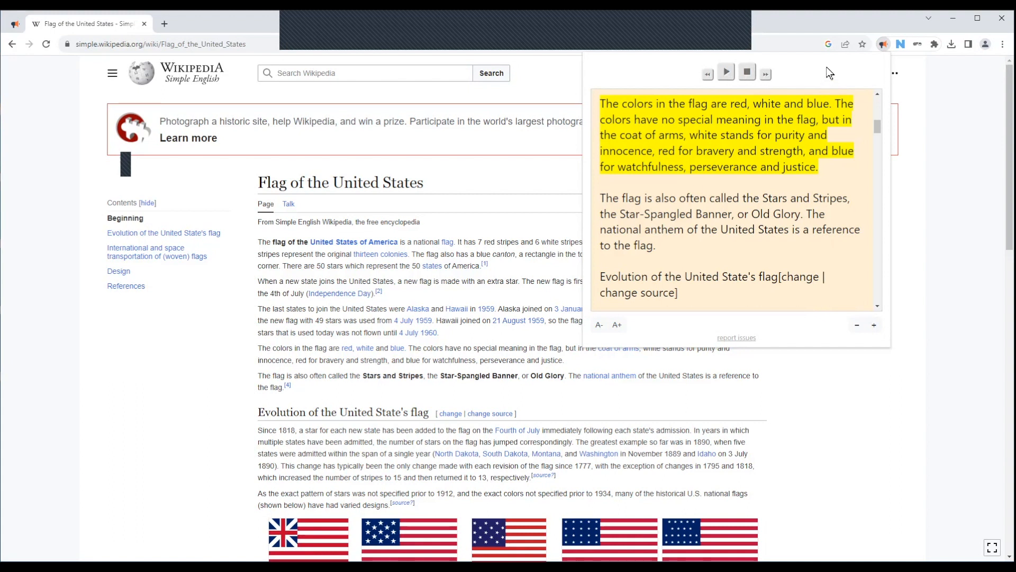
pyautogui.moveTo(900, 43)
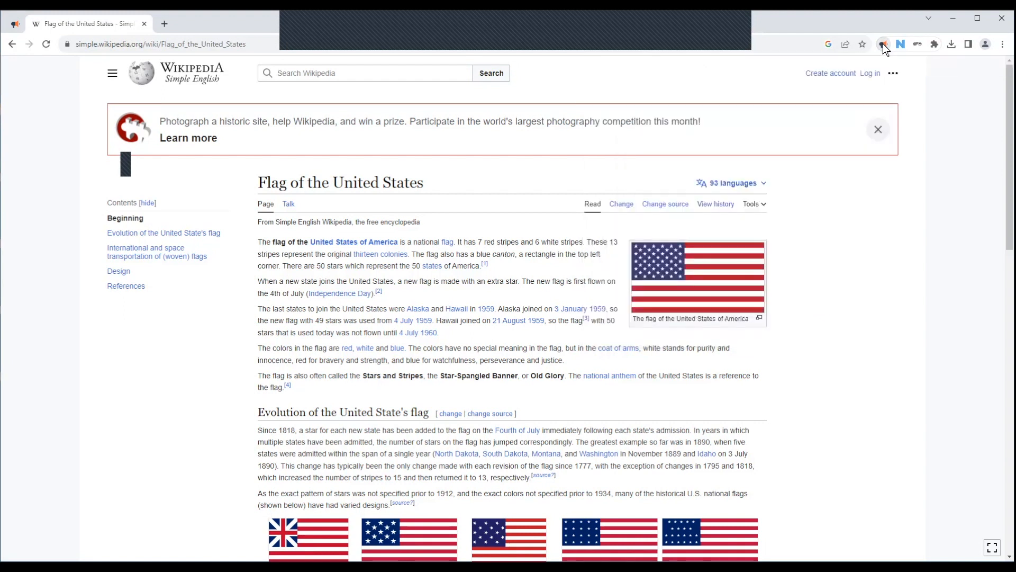
# Step: Open Read Aloud Options from the icon's menu and set Text Highlighting to Turn off
pyautogui.rightClick(883, 44)
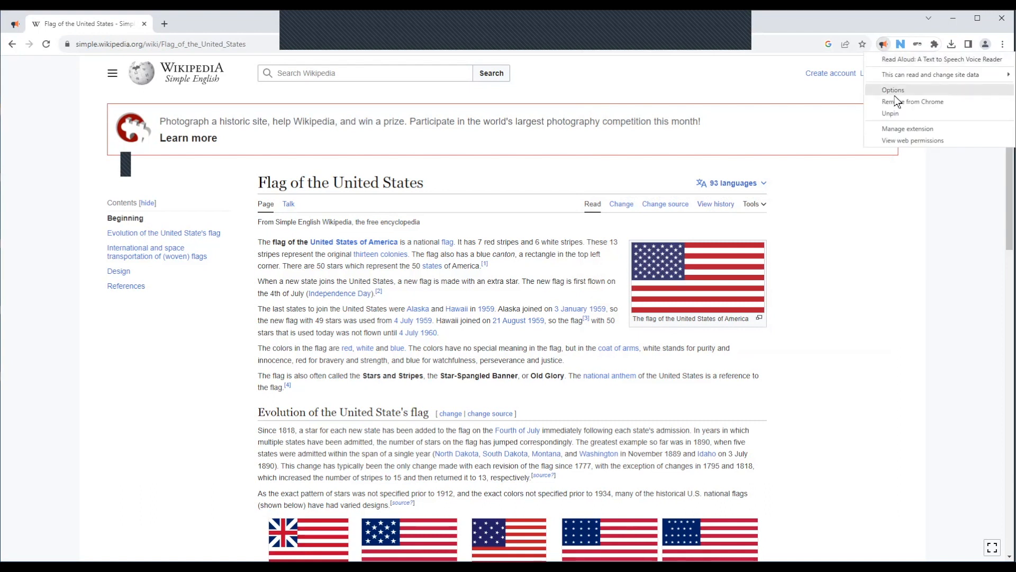
pyautogui.click(893, 90)
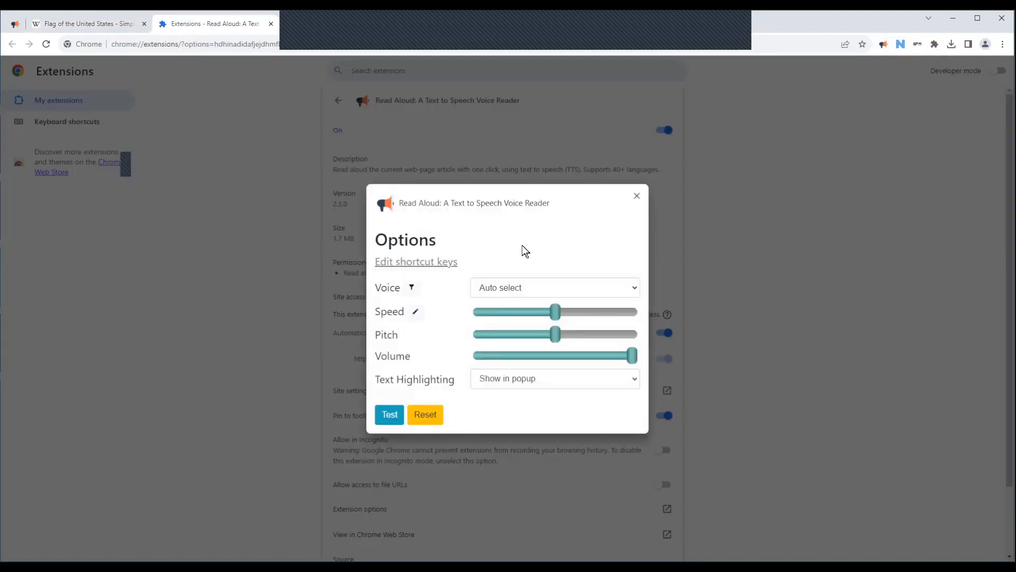
pyautogui.moveTo(546, 370)
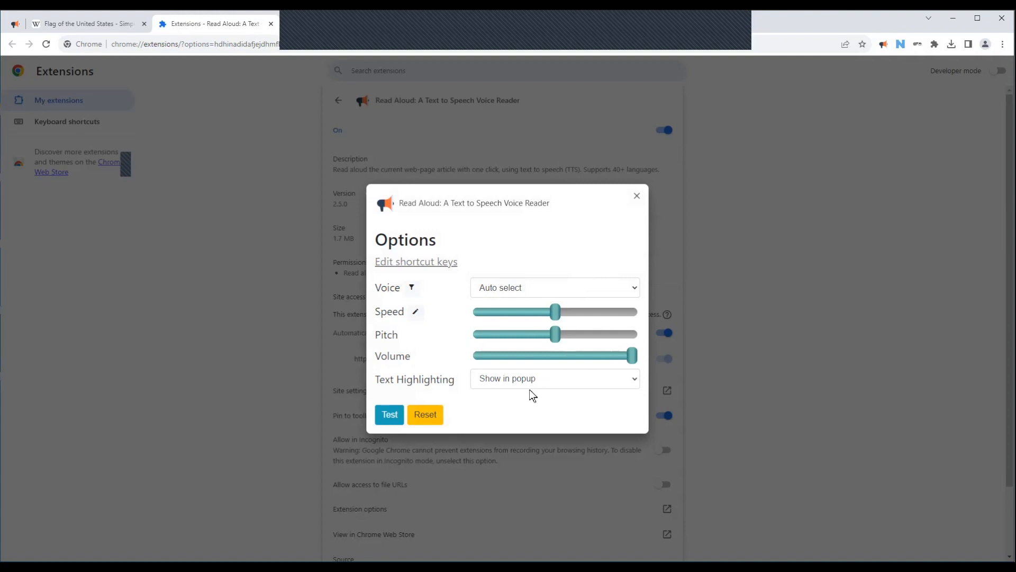
pyautogui.click(554, 378)
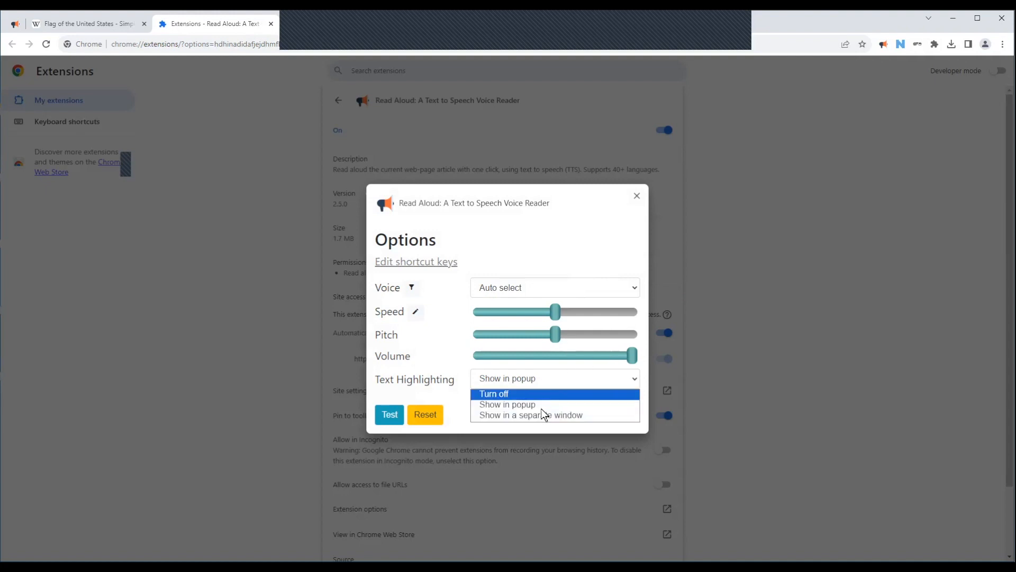
pyautogui.moveTo(544, 415)
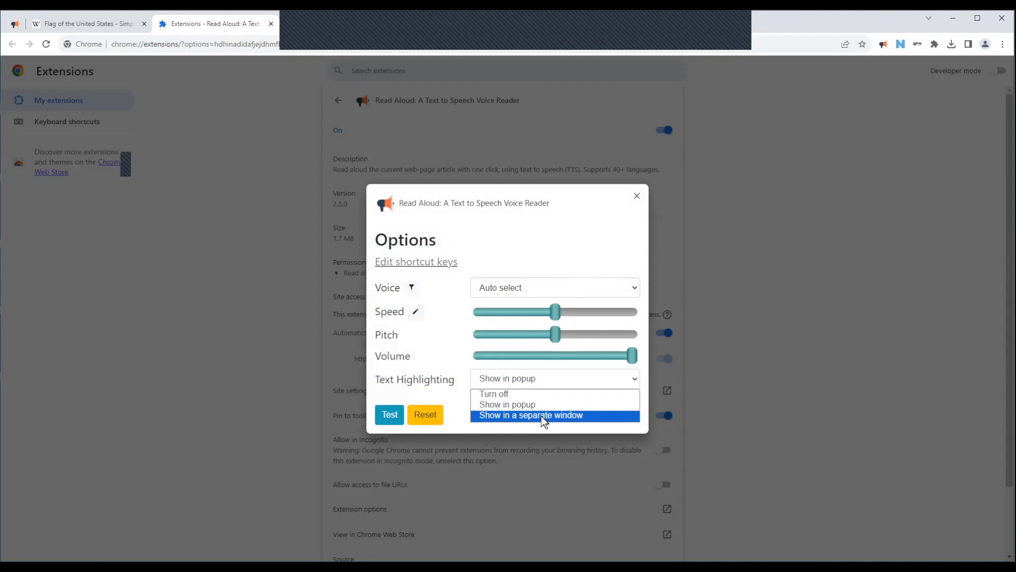
pyautogui.moveTo(499, 393)
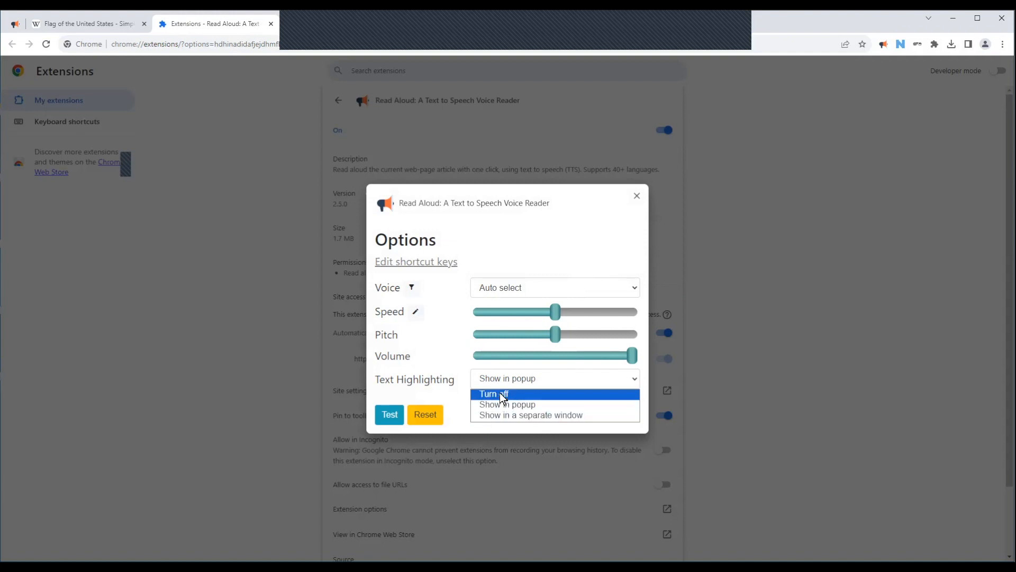
pyautogui.click(493, 394)
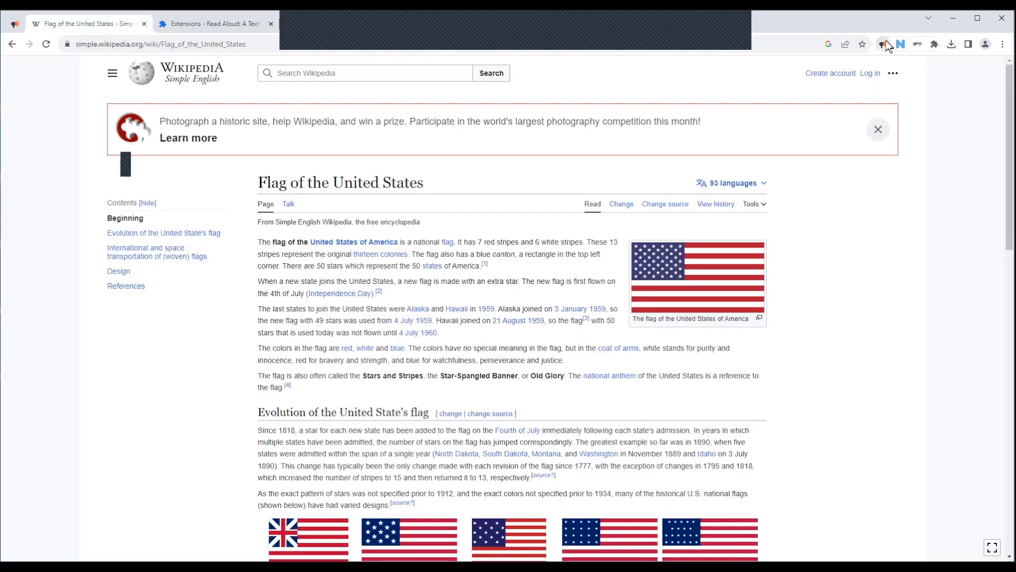
# Step: Restart and stop reading, then verify Text Highlighting shows Turn off in the reader's settings
pyautogui.click(883, 44)
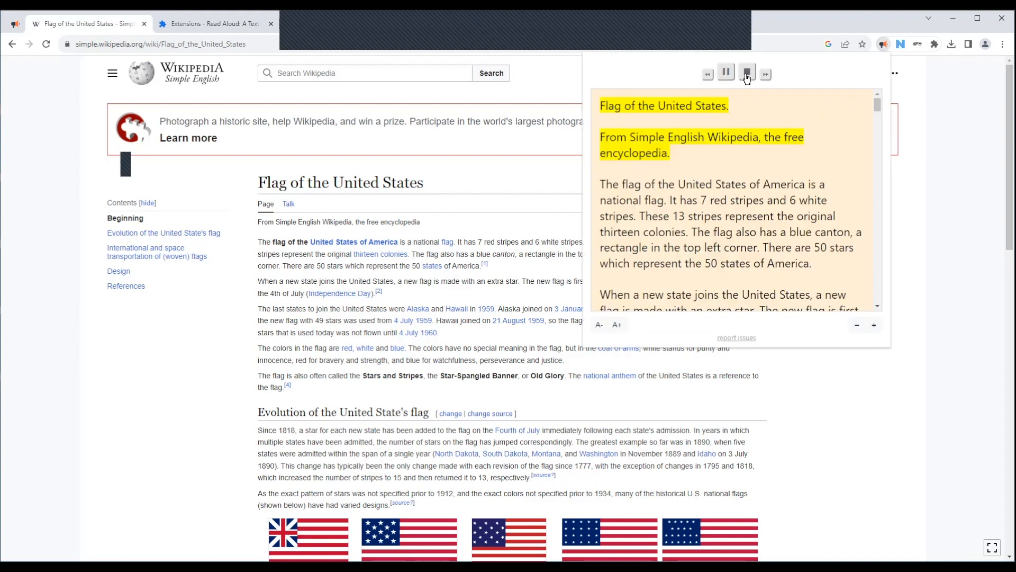
pyautogui.click(746, 72)
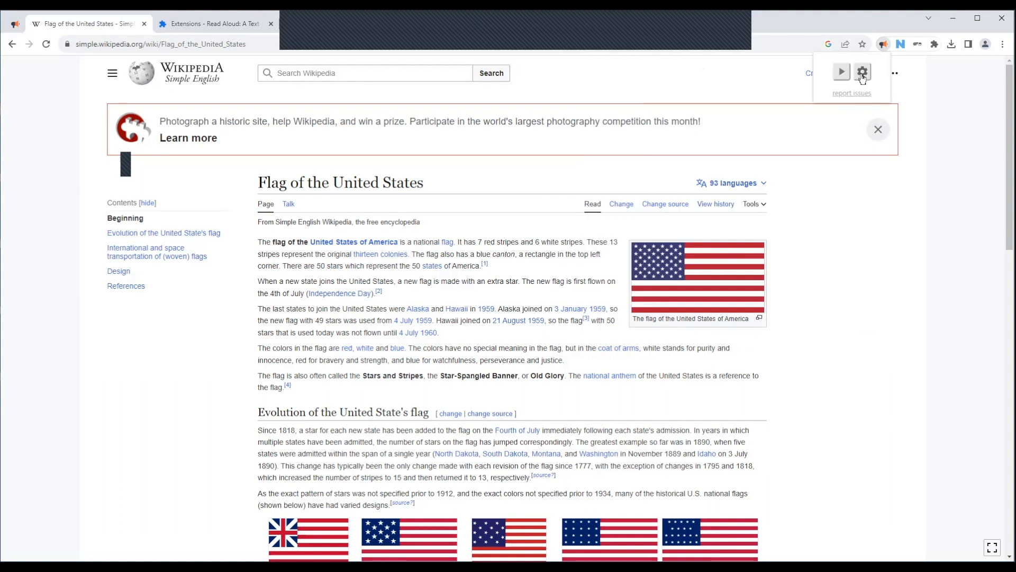
pyautogui.click(862, 72)
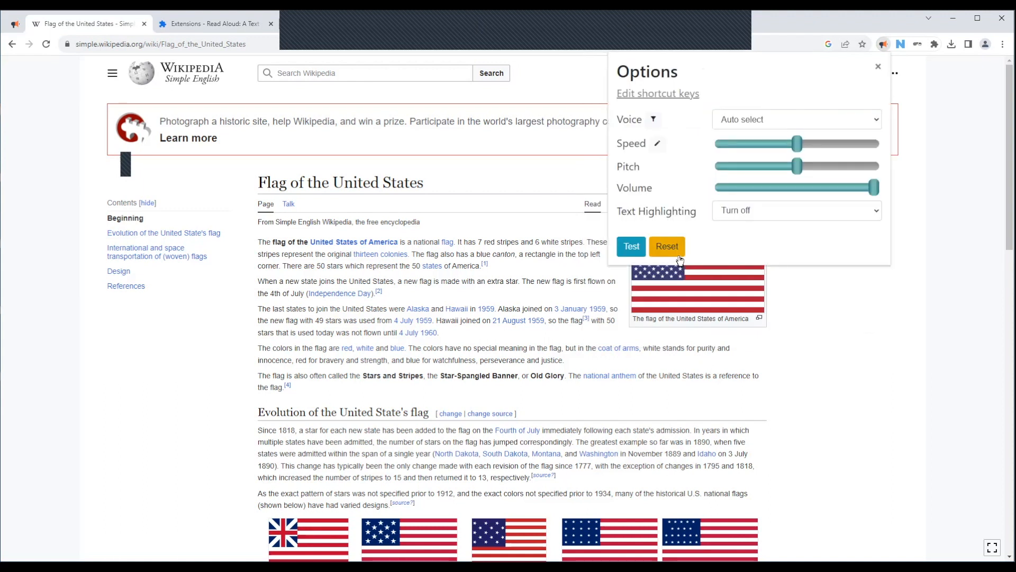
pyautogui.click(796, 210)
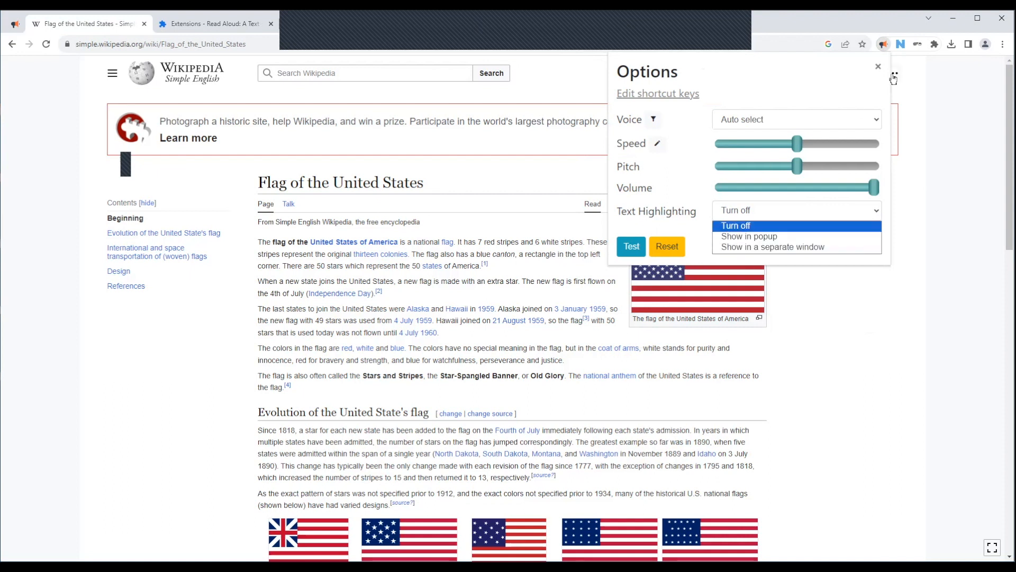
pyautogui.moveTo(893, 80)
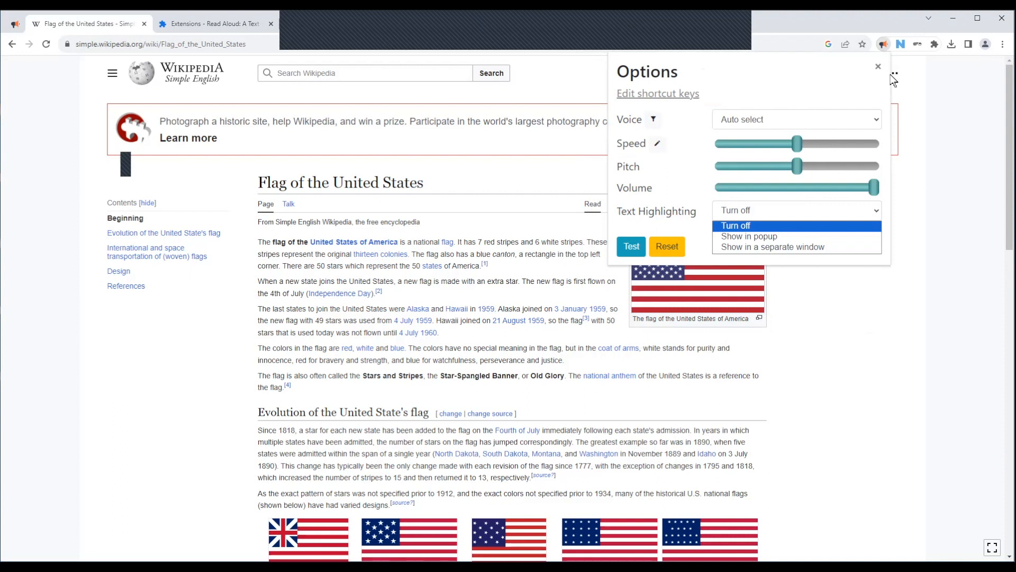
pyautogui.moveTo(878, 70)
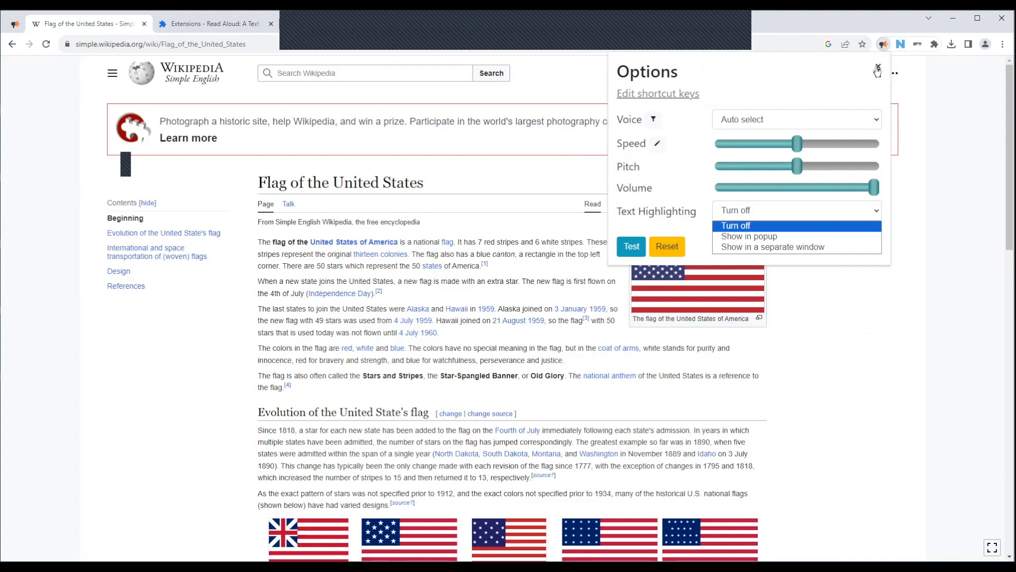